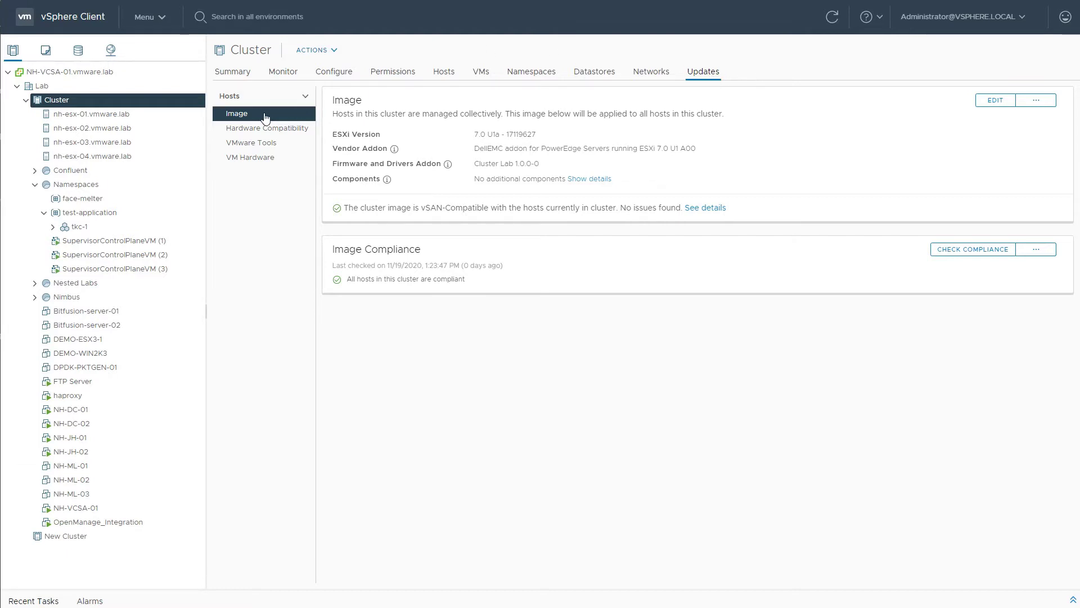
{"action": "mouse_move", "coordinate": [957, 128]}
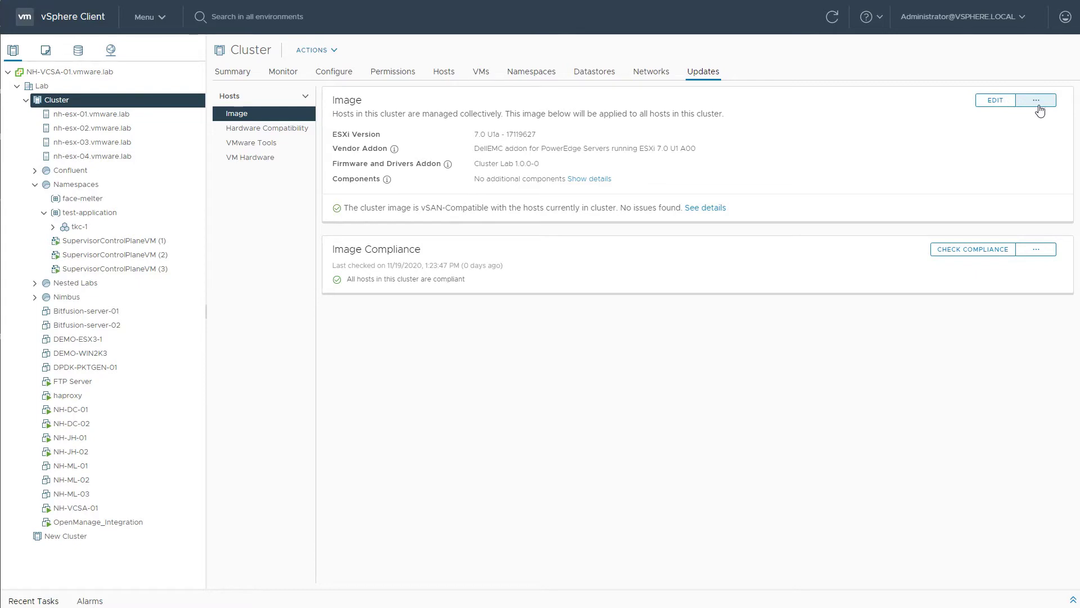
- Reveal the extra image actions (export, import, check recommended images) for the Cluster
{"action": "left_click", "coordinate": [1037, 99]}
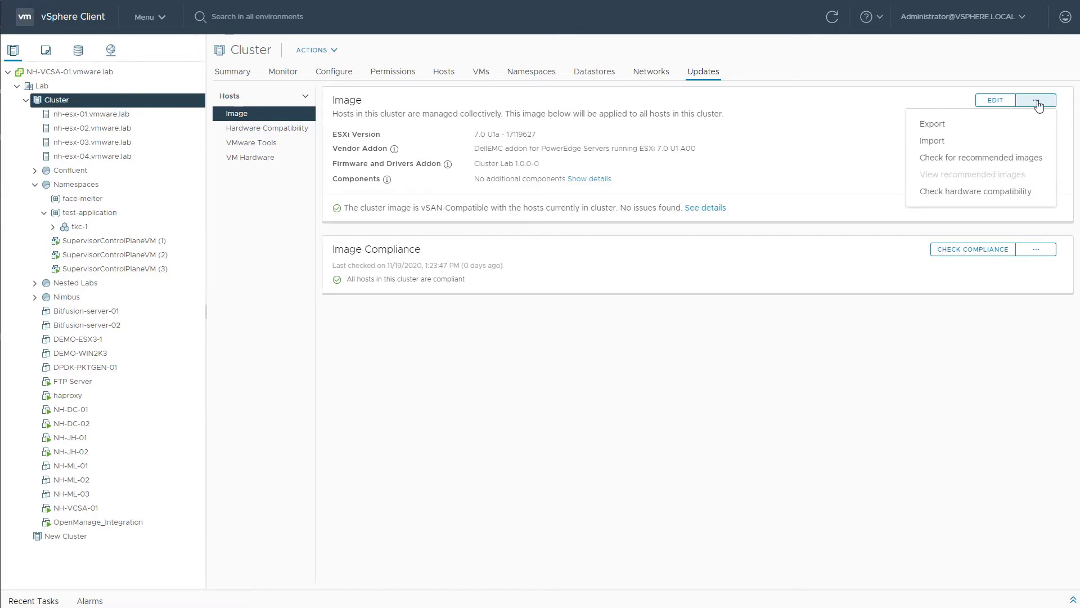
{"action": "mouse_move", "coordinate": [948, 135]}
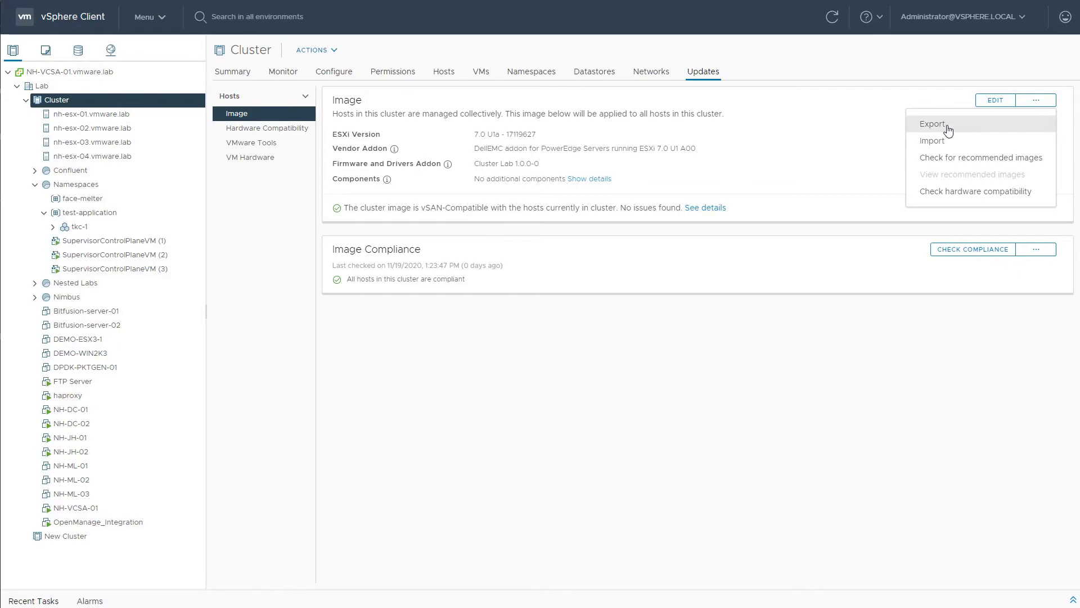
- Start exporting the Cluster image and try ISO as the export format
{"action": "left_click", "coordinate": [932, 124]}
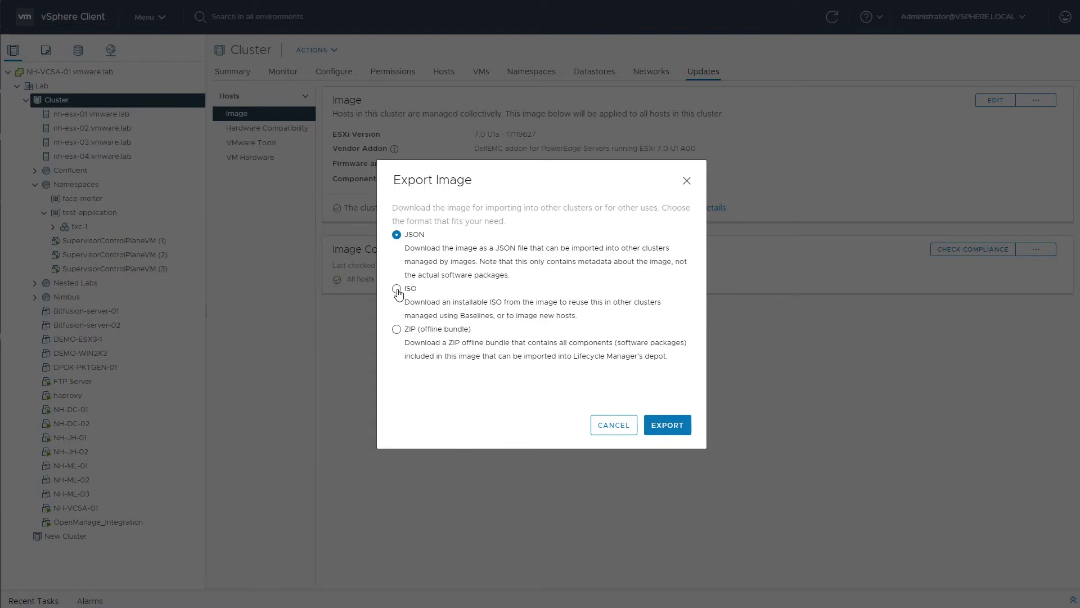
{"action": "left_click", "coordinate": [396, 288]}
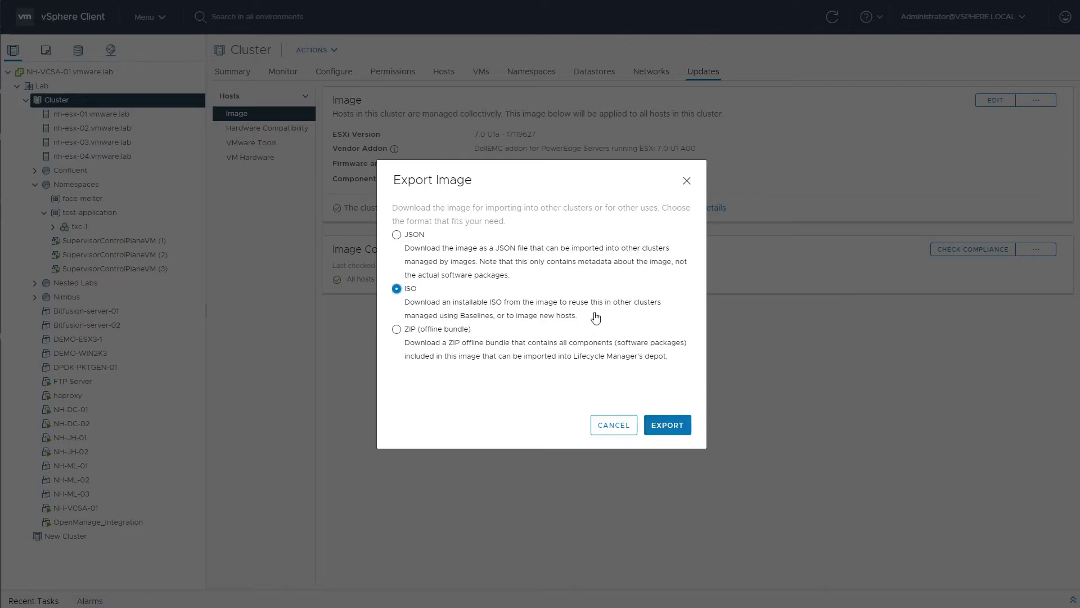
{"action": "mouse_move", "coordinate": [367, 93]}
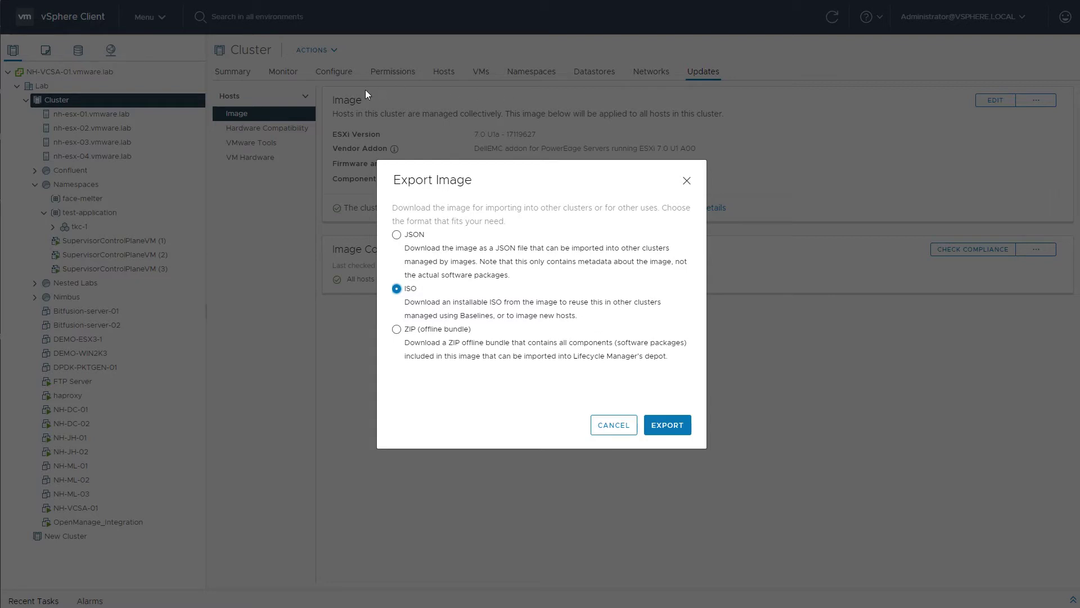
{"action": "mouse_move", "coordinate": [342, 112]}
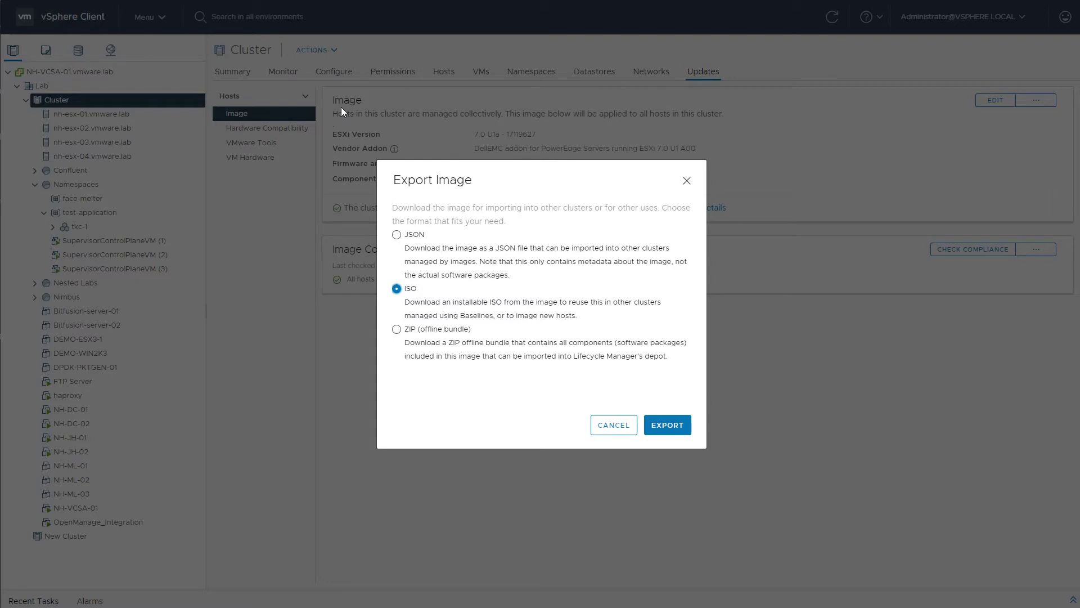
{"action": "mouse_move", "coordinate": [364, 191]}
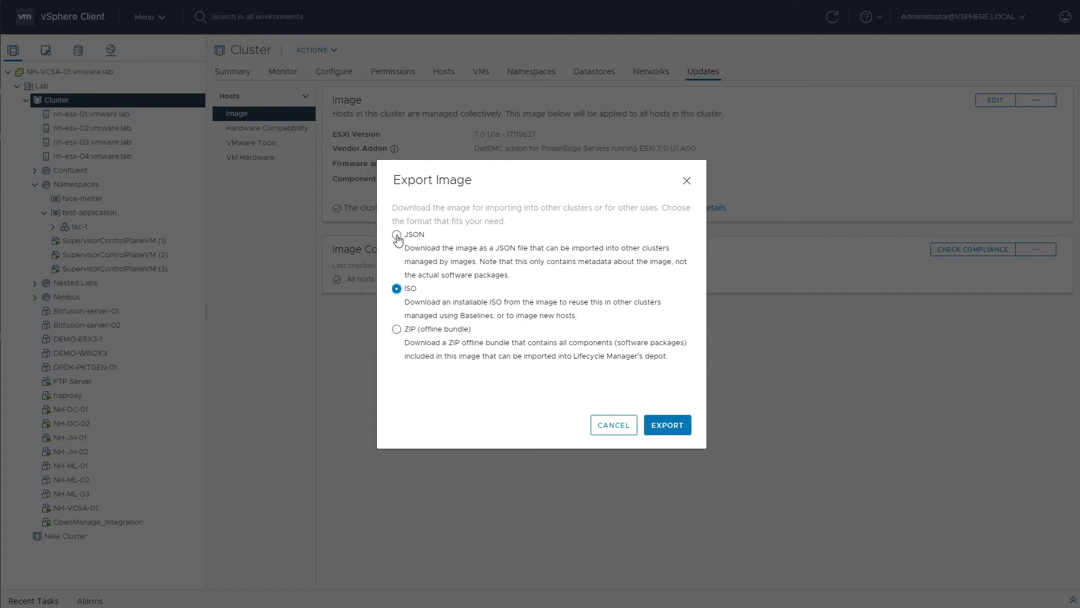
- Switch the export format back to JSON for the software spec download
{"action": "left_click", "coordinate": [396, 234]}
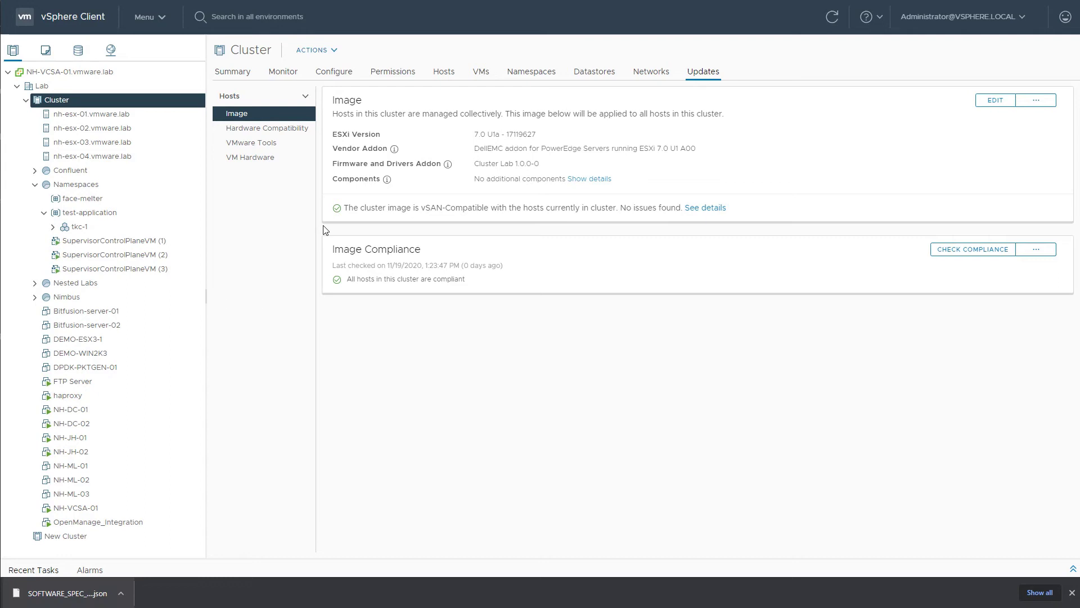
{"action": "mouse_move", "coordinate": [92, 539]}
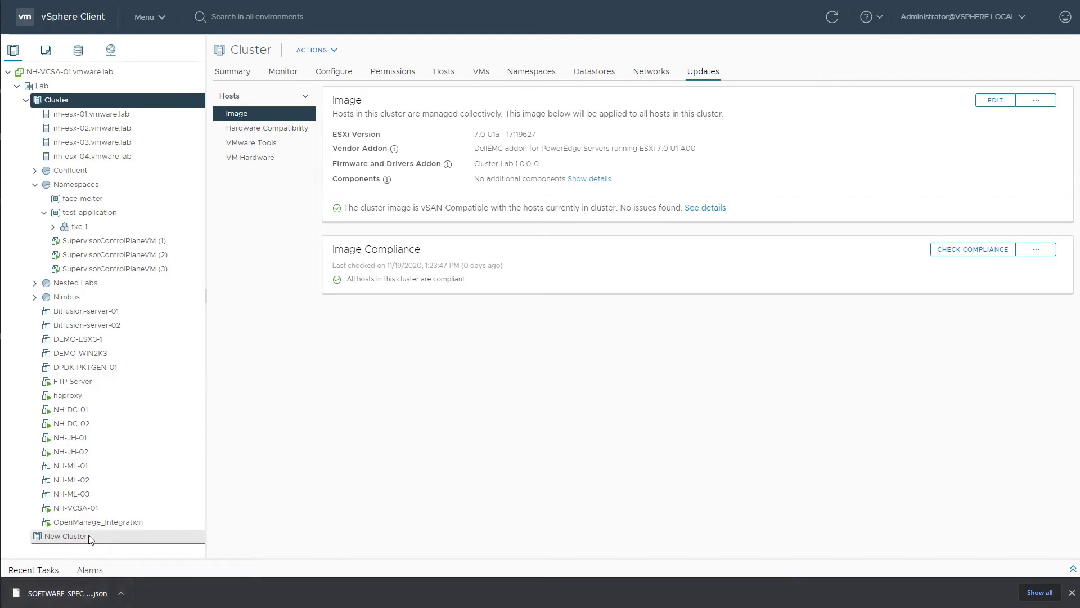
- Go to New Cluster's Updates > Baselines and begin managing it with a single image
{"action": "left_click", "coordinate": [65, 536]}
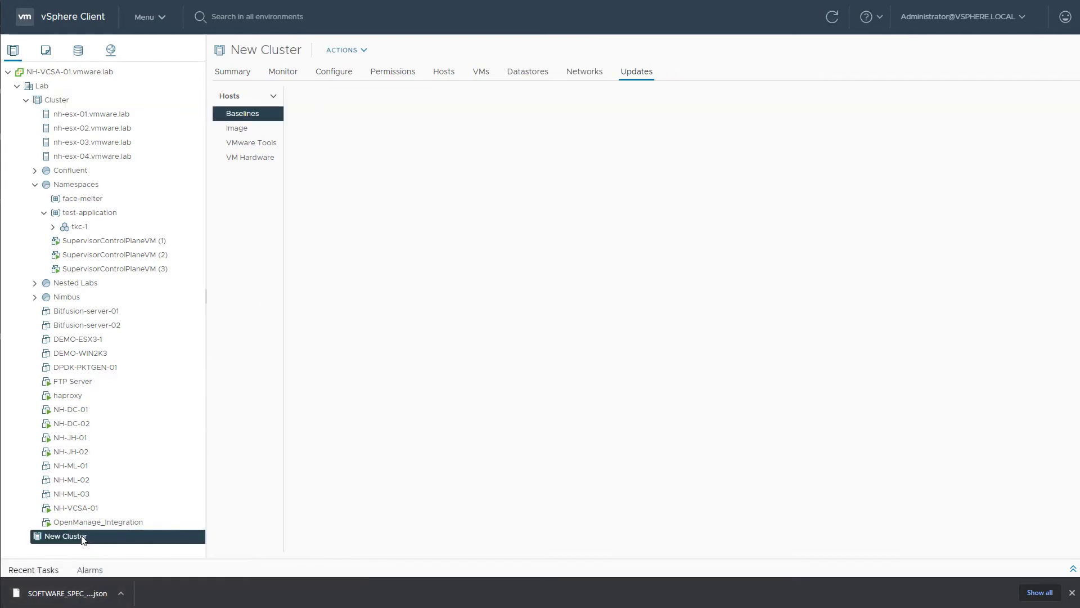
{"action": "left_click", "coordinate": [242, 112]}
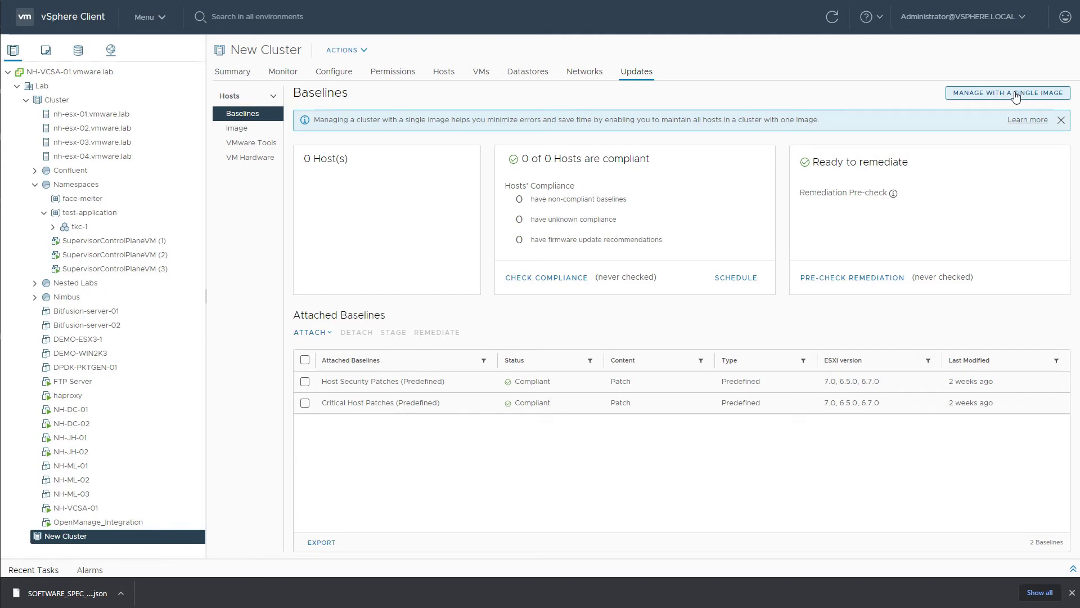
{"action": "left_click", "coordinate": [236, 129]}
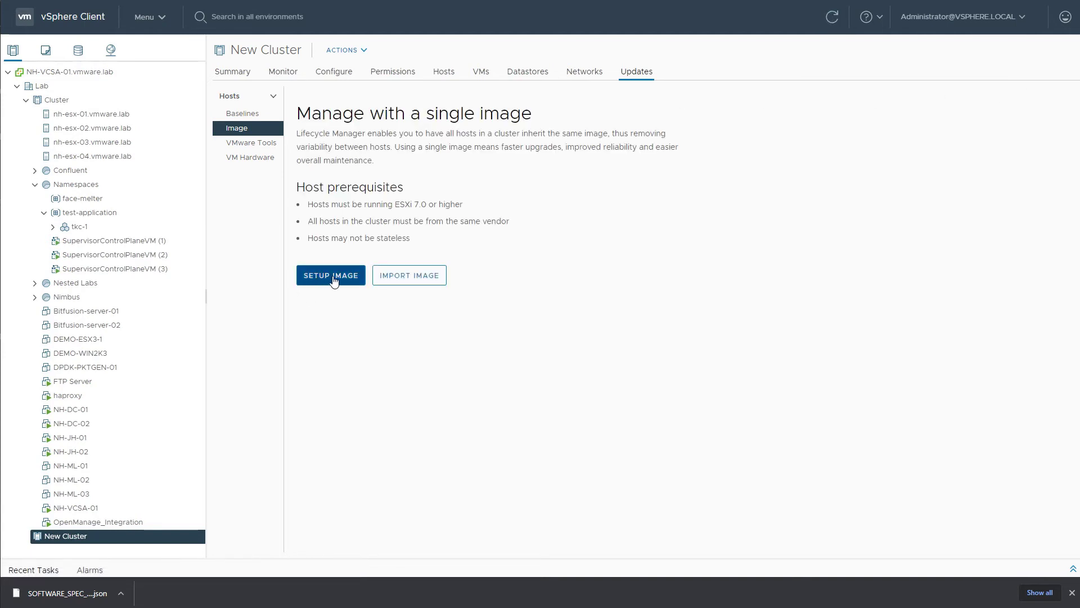
{"action": "mouse_move", "coordinate": [419, 281]}
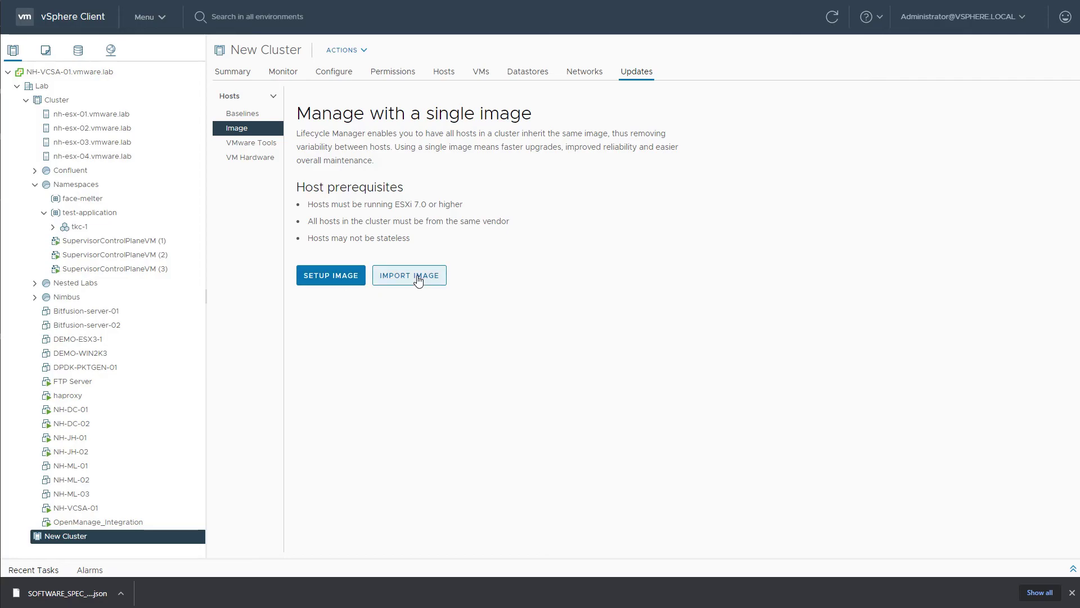
- Import SOFTWARE_SPEC_123416301.json as New Cluster's image and proceed with the conversion
{"action": "left_click", "coordinate": [409, 274]}
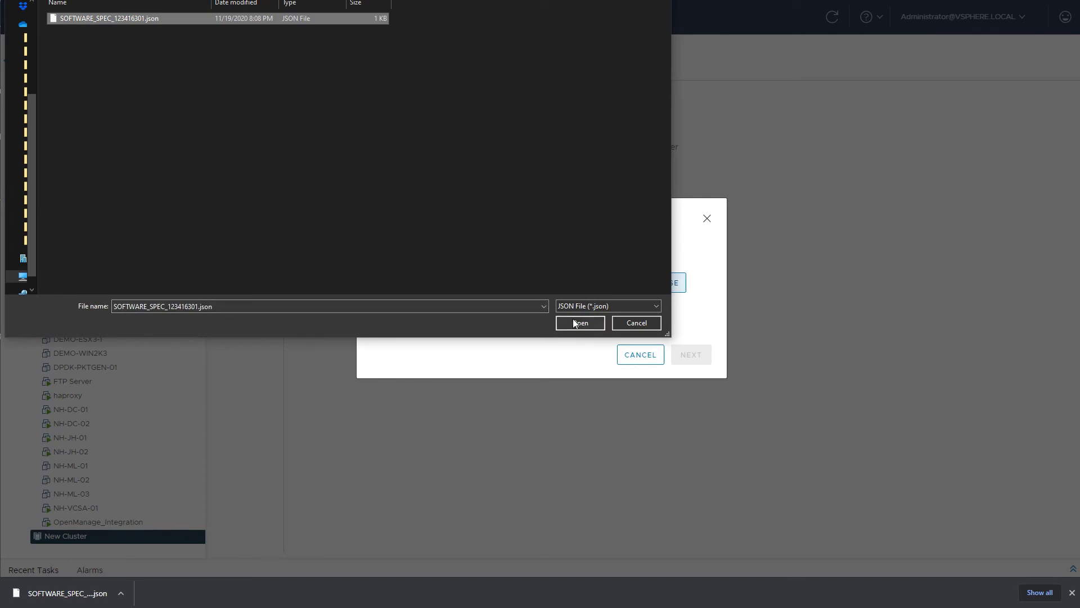
{"action": "left_click", "coordinate": [580, 323]}
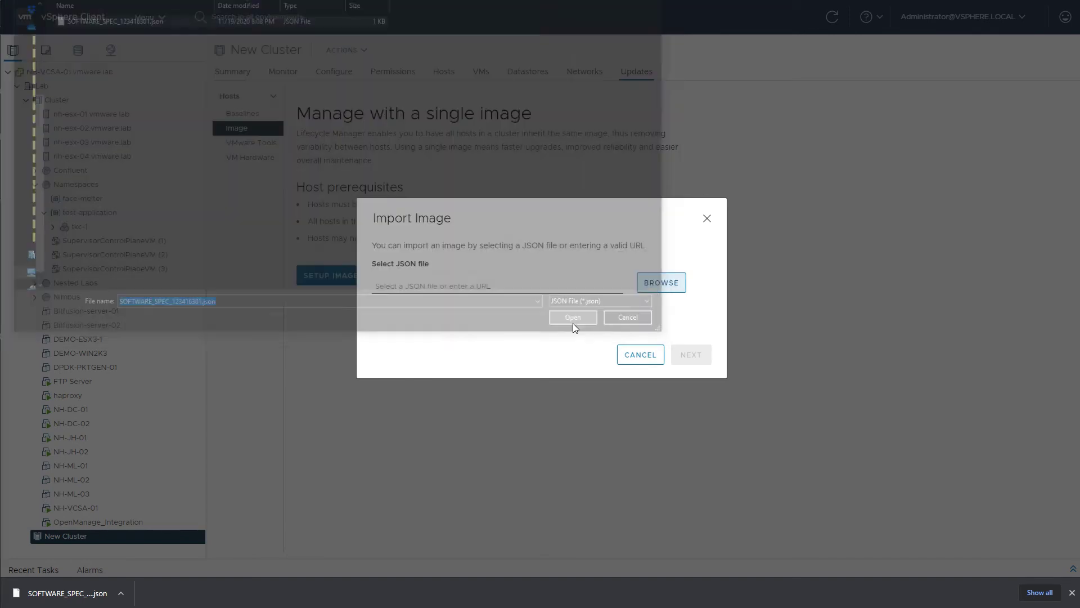
{"action": "left_click", "coordinate": [573, 317]}
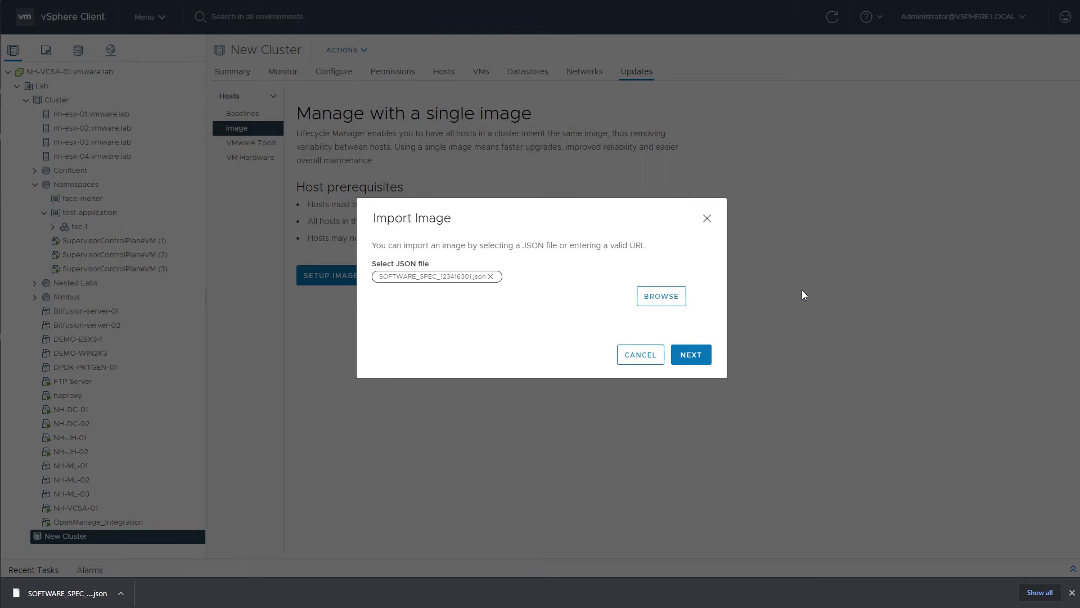
{"action": "left_click", "coordinate": [691, 354]}
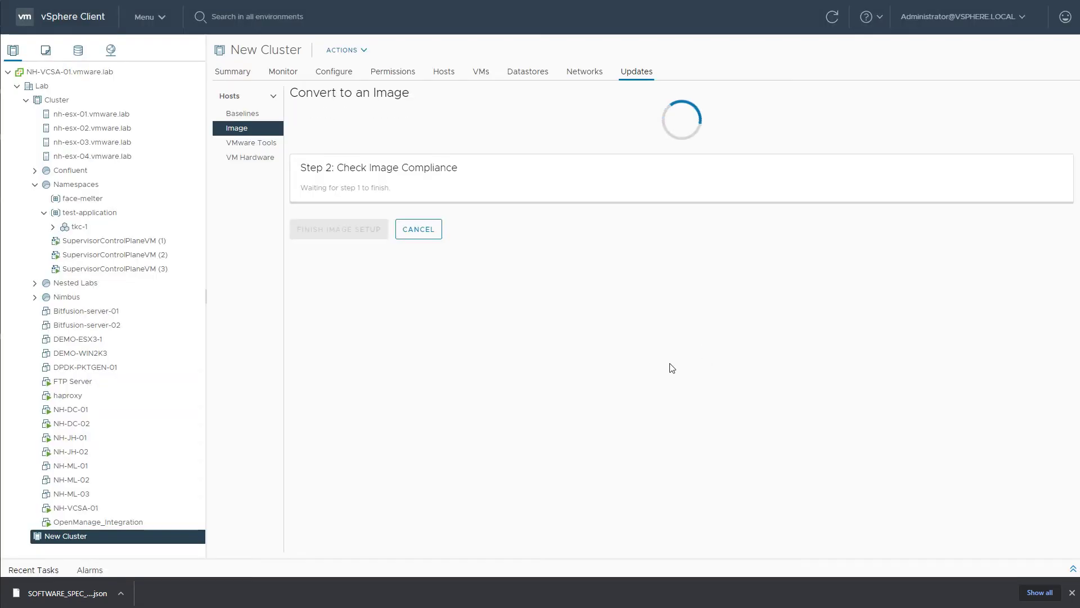